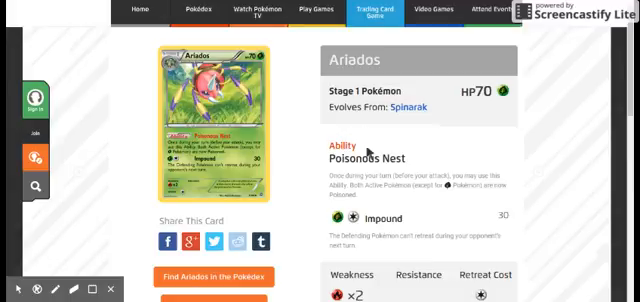
pyautogui.moveTo(368, 147)
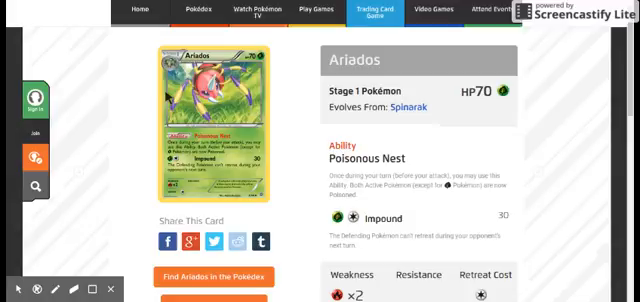
pyautogui.moveTo(231, 80)
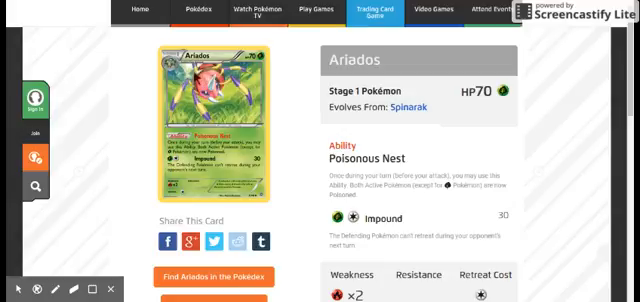
pyautogui.moveTo(197, 72)
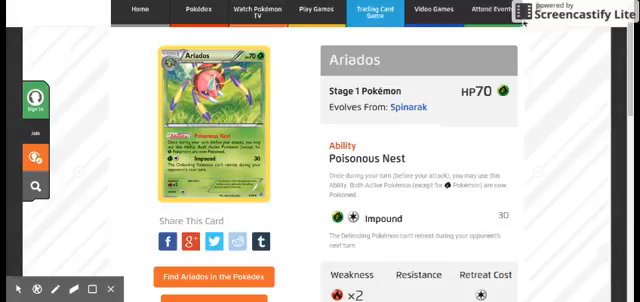
pyautogui.moveTo(529, 20)
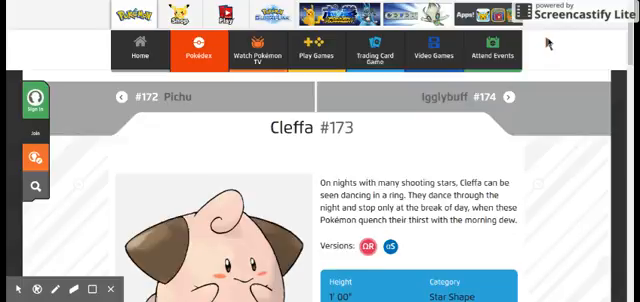
pyautogui.scroll(-3)
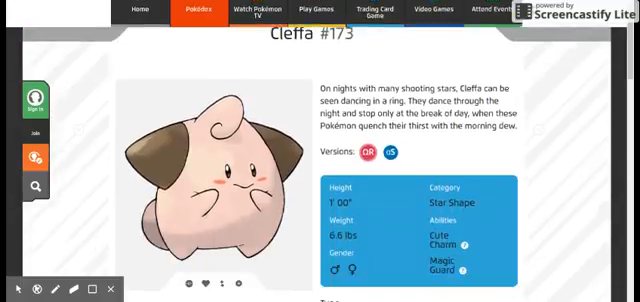
pyautogui.scroll(-3)
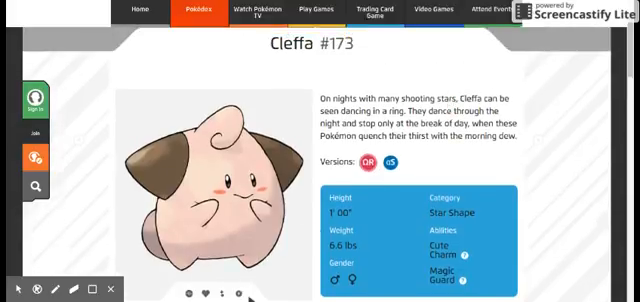
pyautogui.moveTo(410, 233)
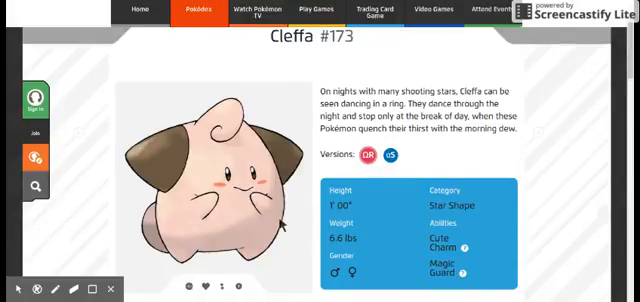
pyautogui.scroll(-3)
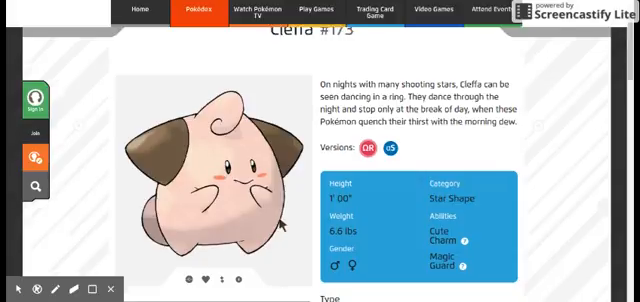
pyautogui.scroll(-3)
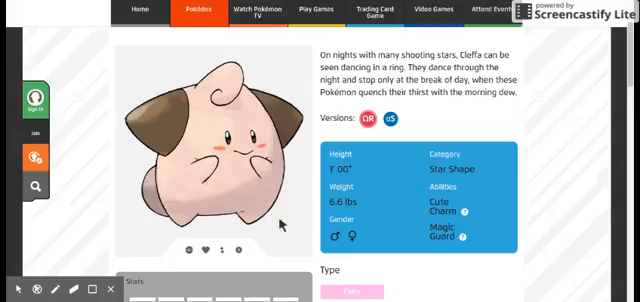
pyautogui.moveTo(278, 230)
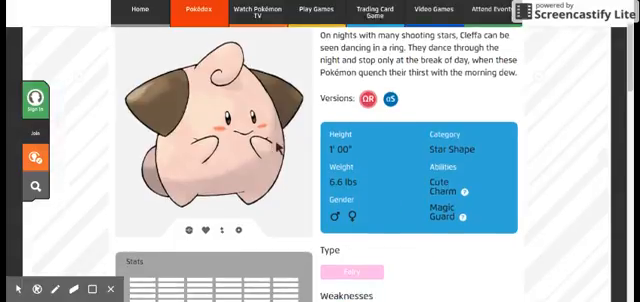
pyautogui.scroll(-3)
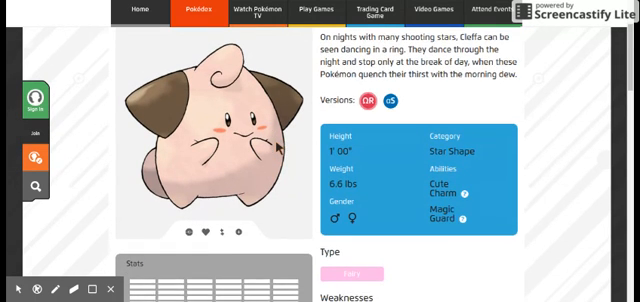
pyautogui.scroll(-3)
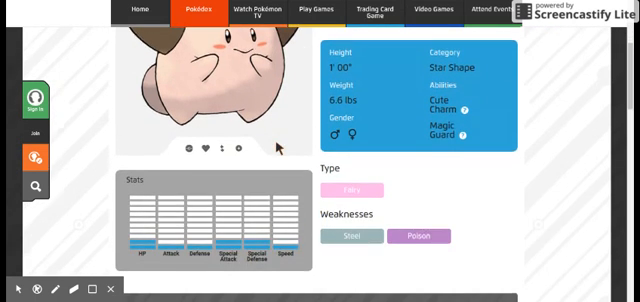
pyautogui.scroll(-3)
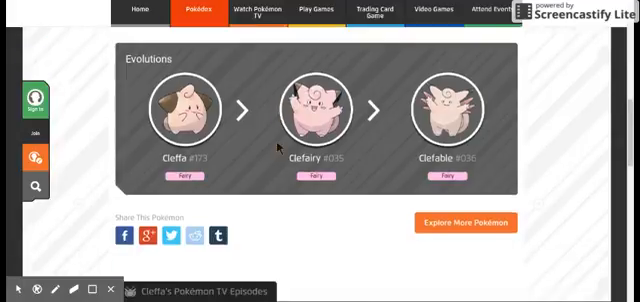
pyautogui.scroll(-3)
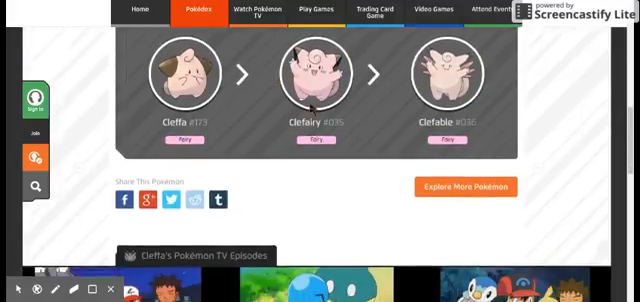
pyautogui.scroll(-3)
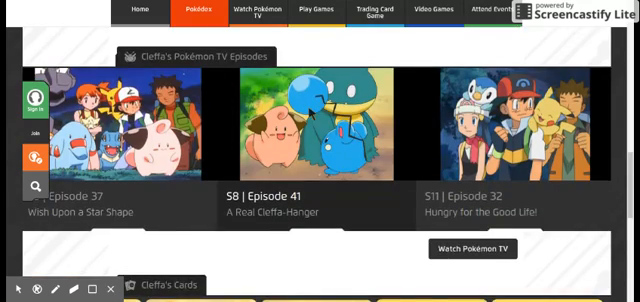
pyautogui.scroll(-3)
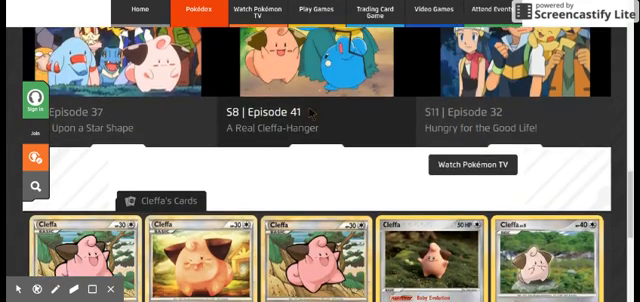
pyautogui.scroll(-3)
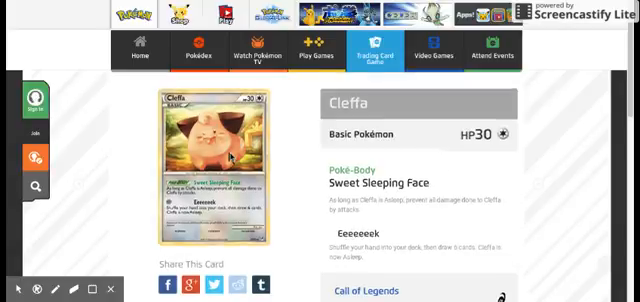
pyautogui.scroll(-3)
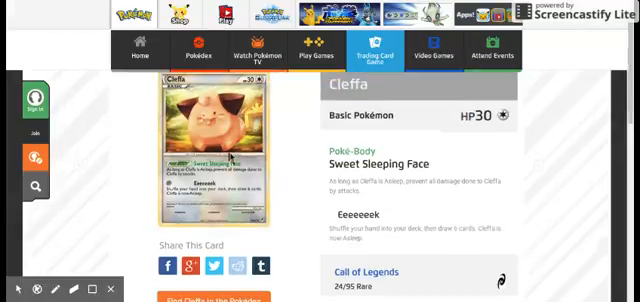
pyautogui.moveTo(229, 154)
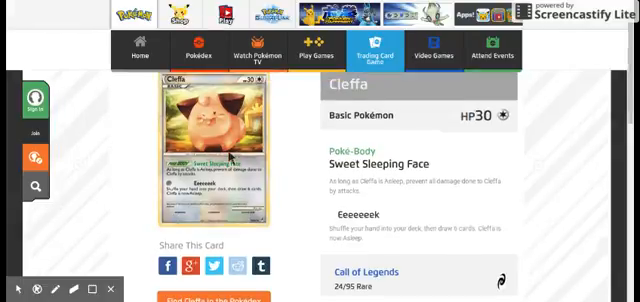
pyautogui.scroll(-3)
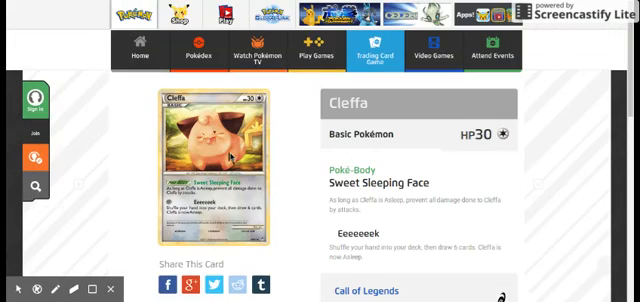
pyautogui.scroll(-3)
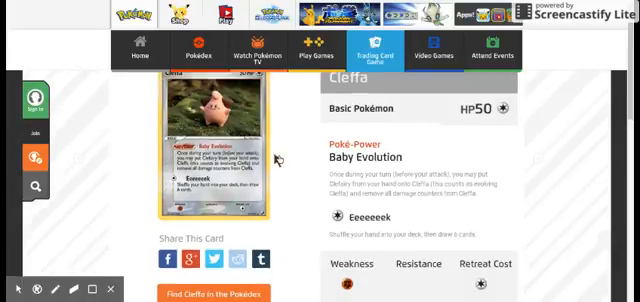
pyautogui.scroll(-3)
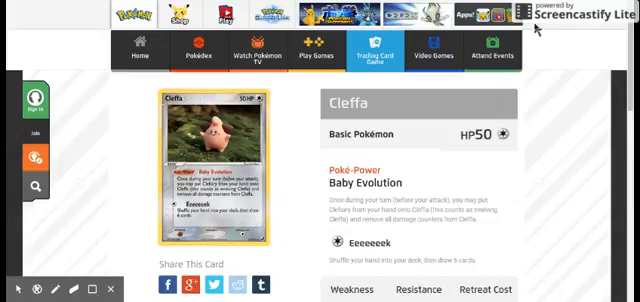
pyautogui.moveTo(536, 30)
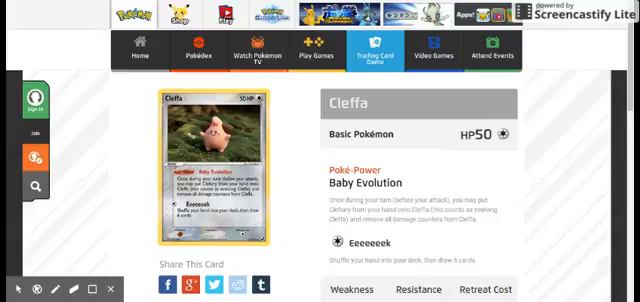